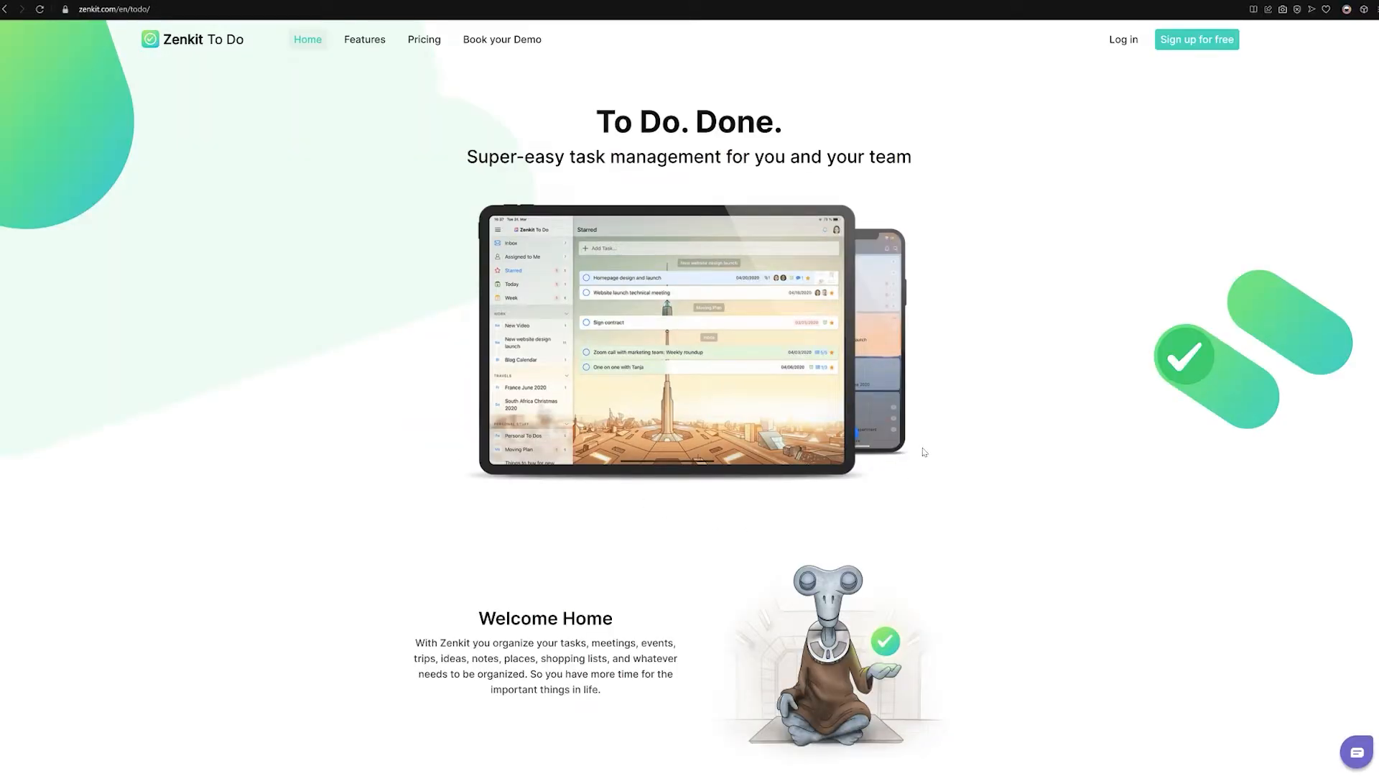
Add the task 'Practice being consistent on YouTube' to the Inbox after browsing the landing page.
scroll(down, 3)
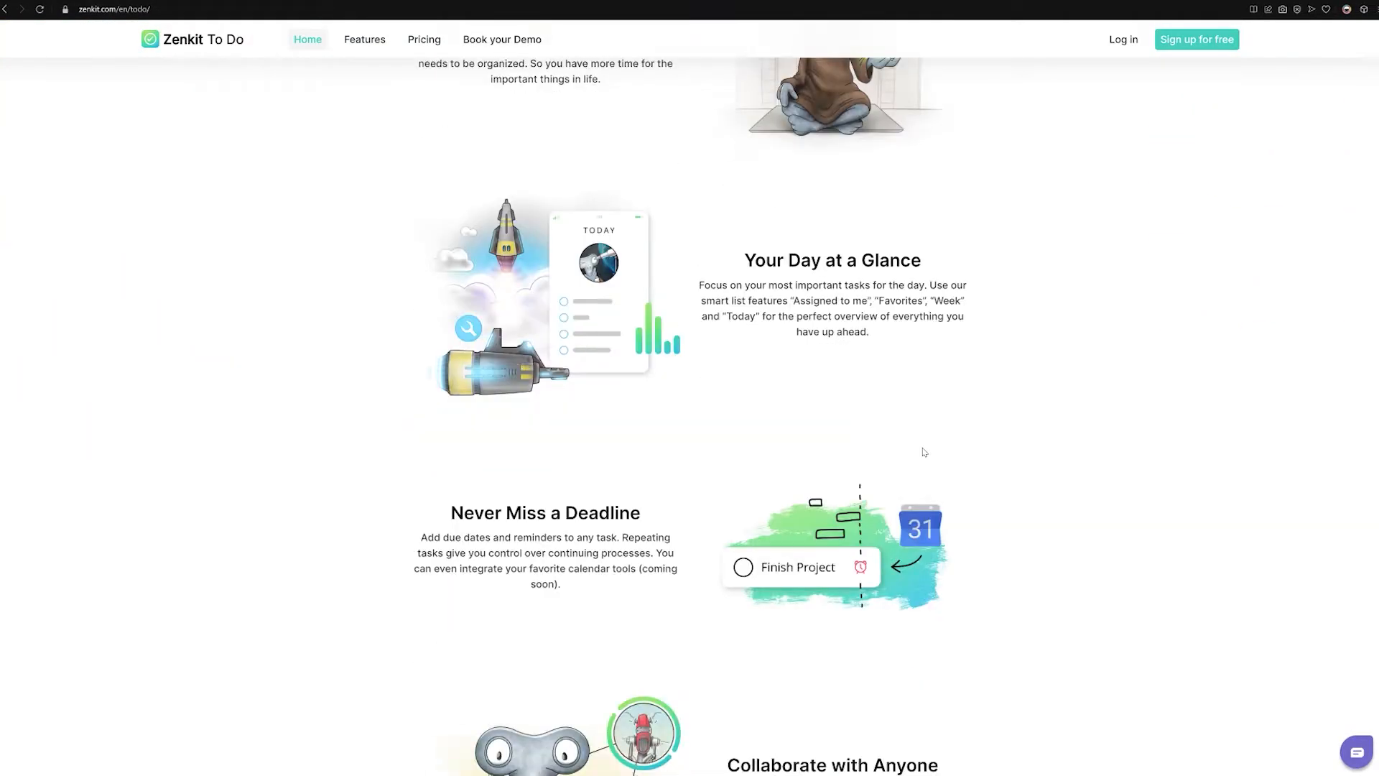
scroll(down, 3)
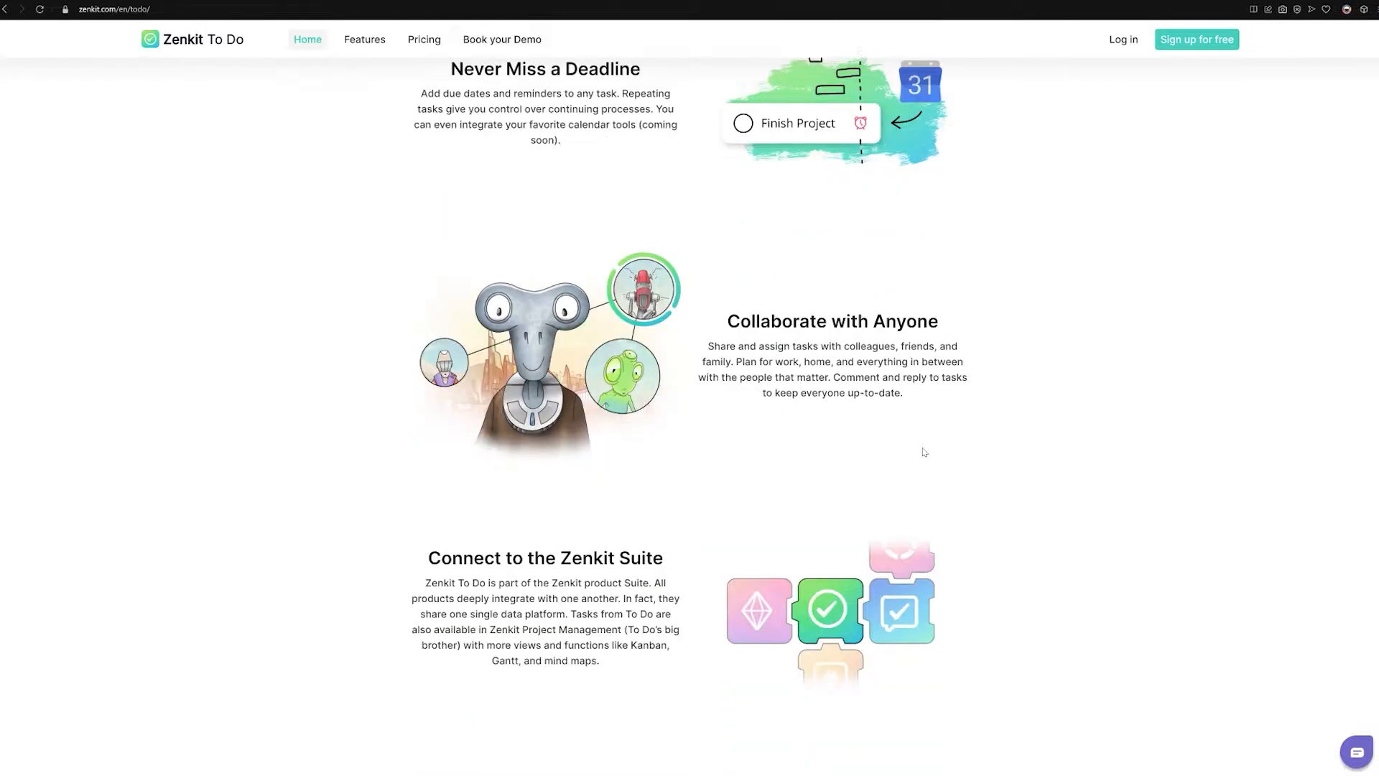
scroll(down, 3)
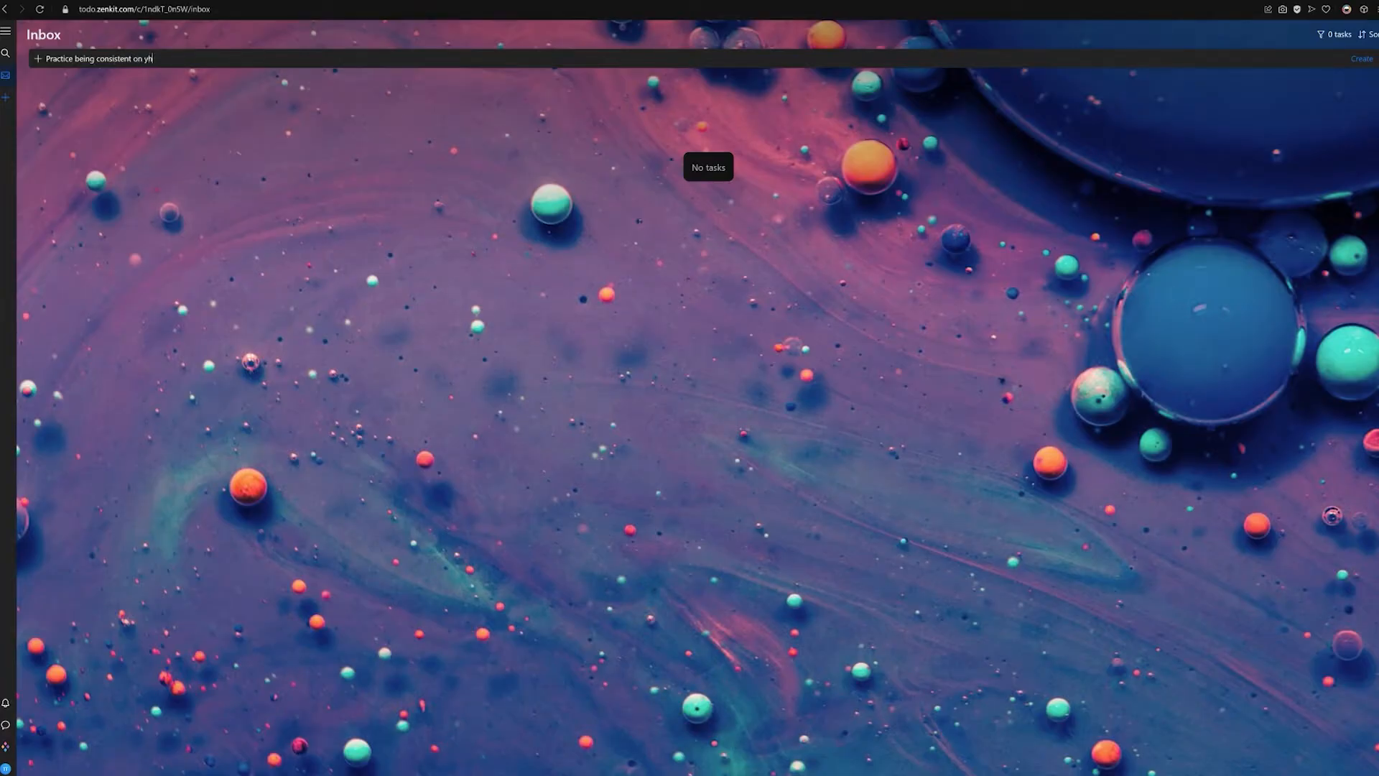
key(Return)
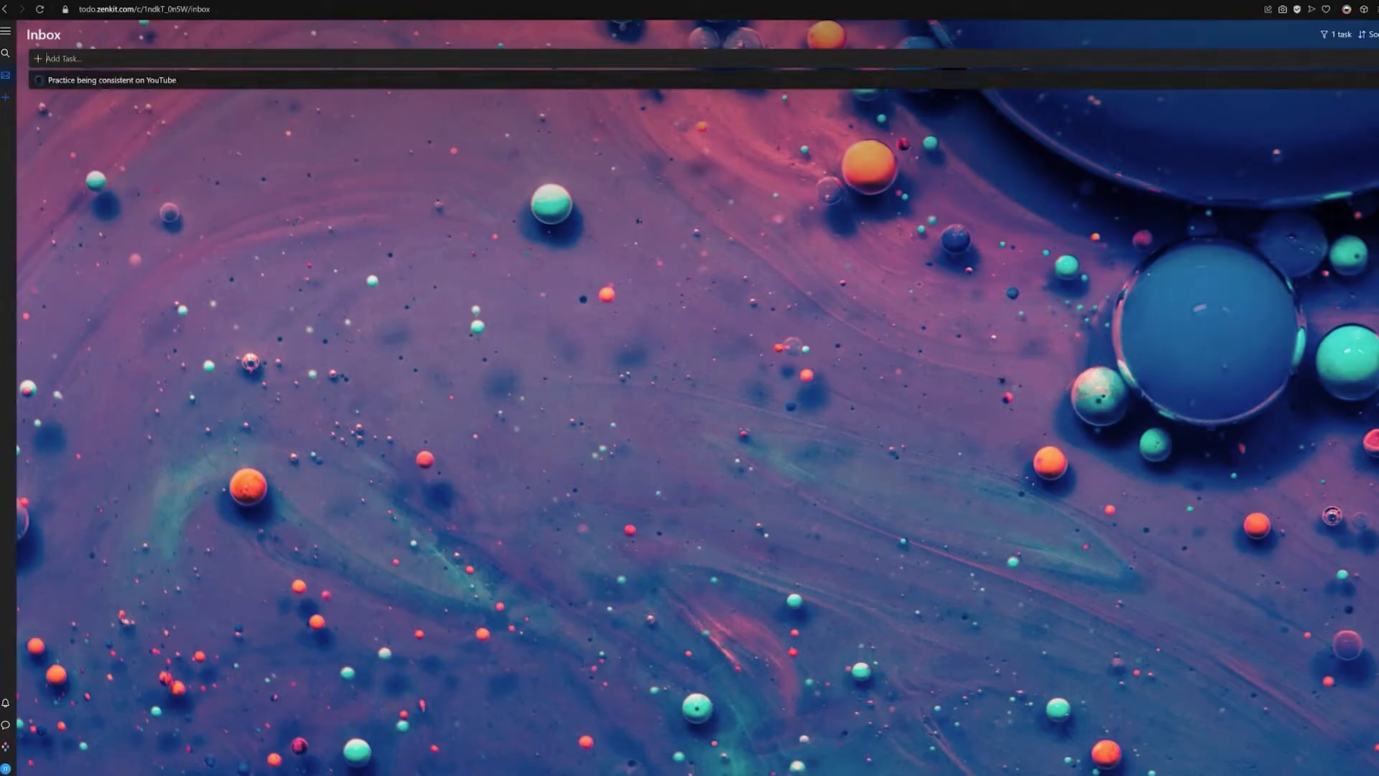
click(112, 80)
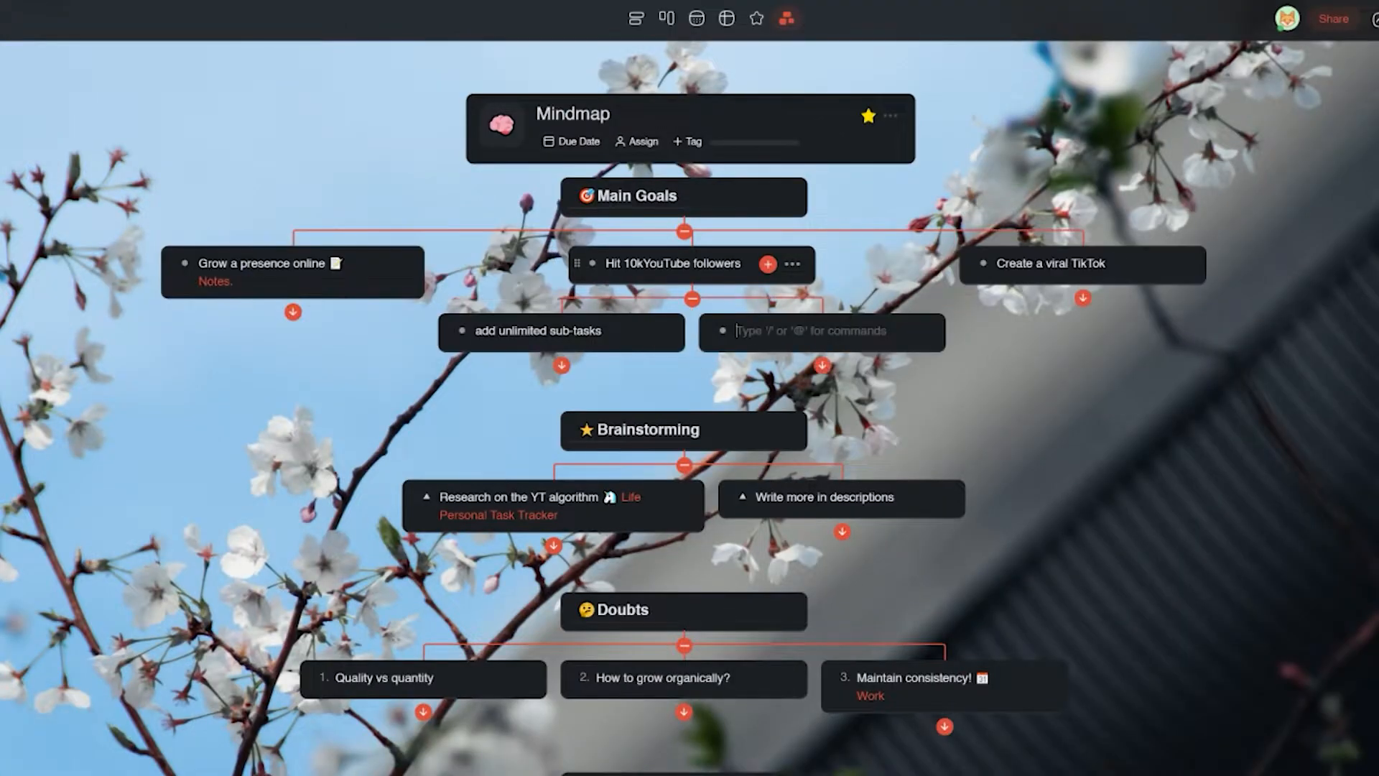
Add the sub-task 'in any view' under 'add unlimited sub-tasks' and switch the Mindmap between board and other views.
text(in any)
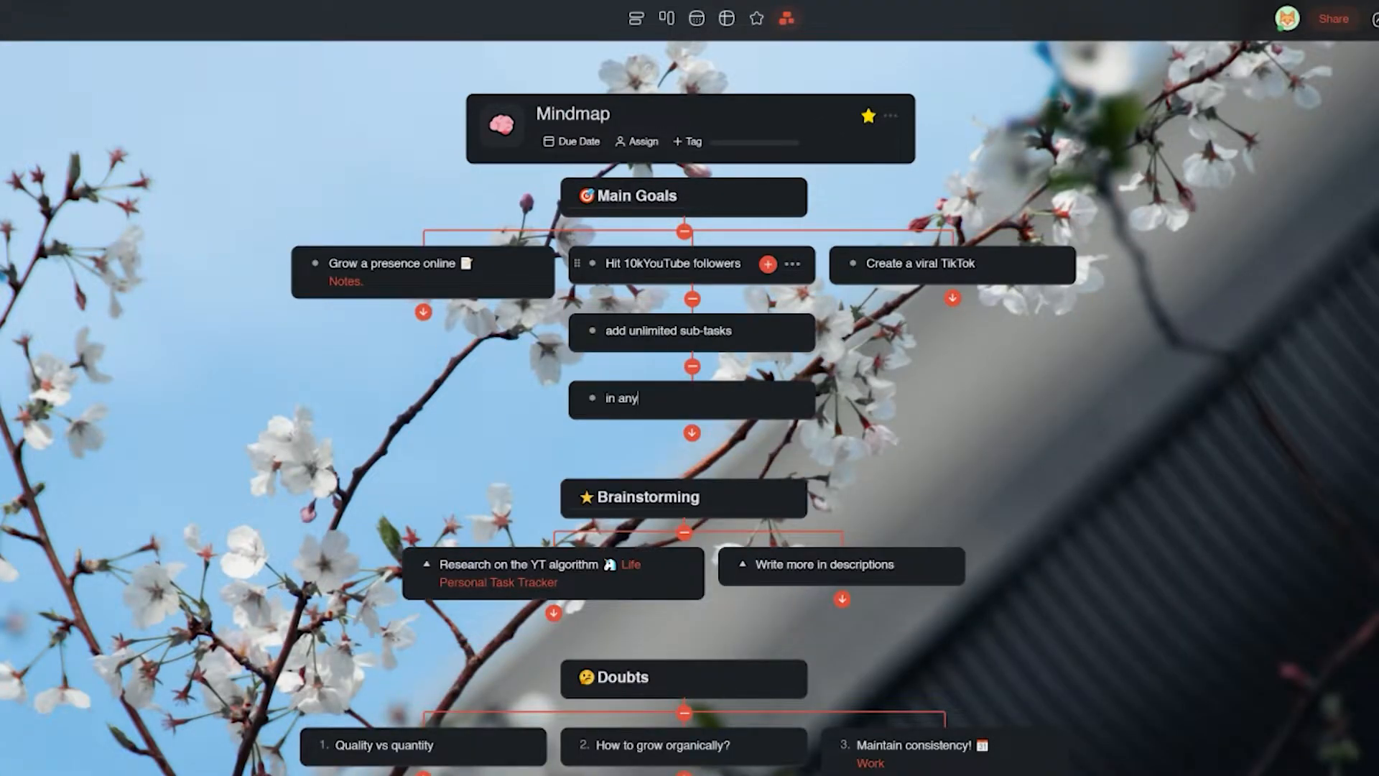
text(view)
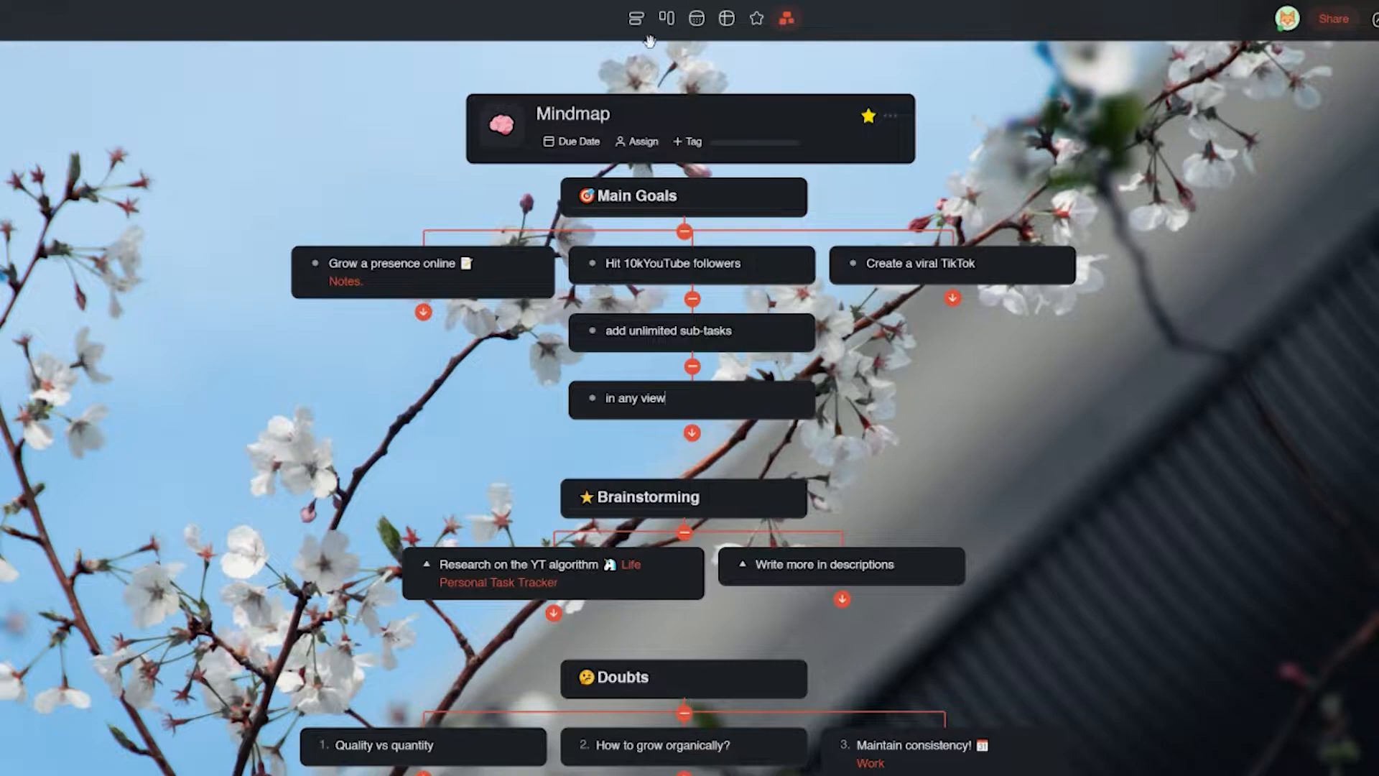
click(696, 36)
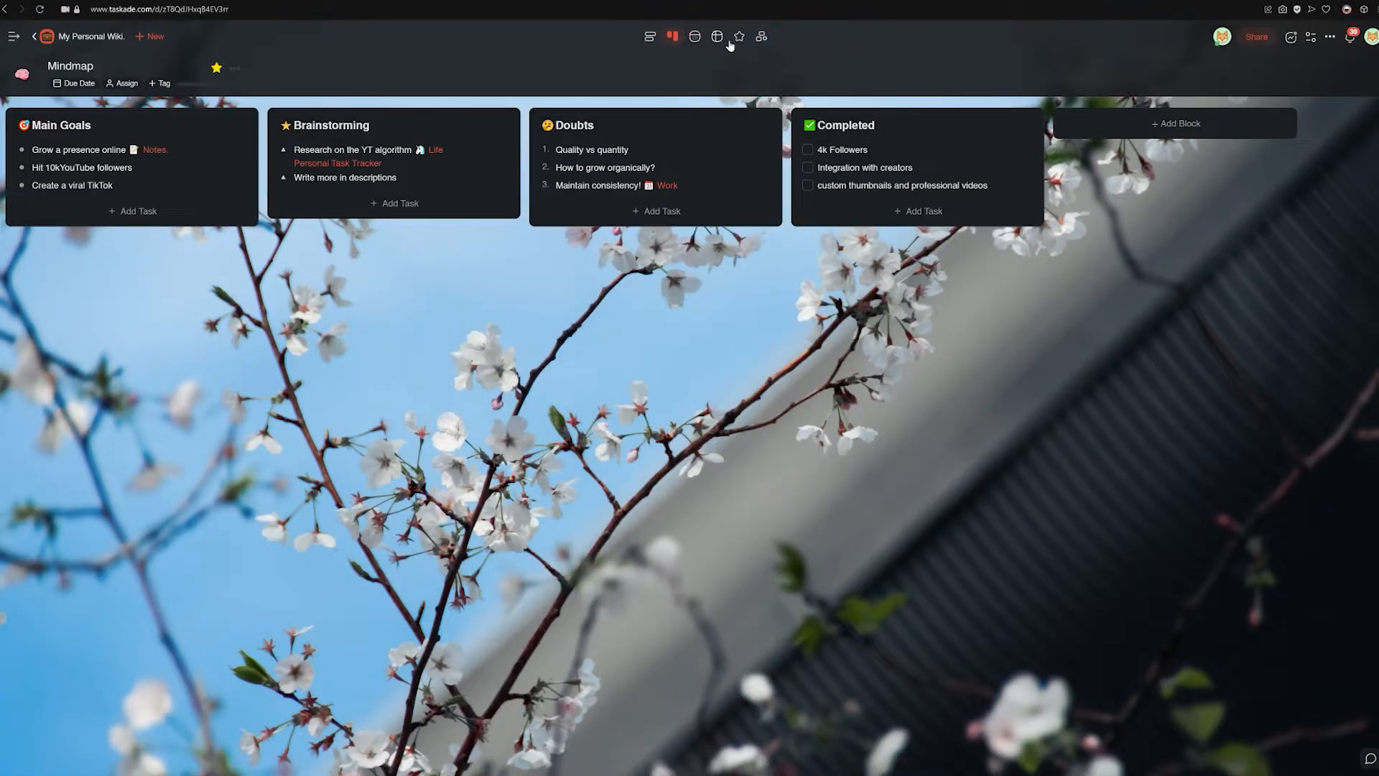
click(716, 36)
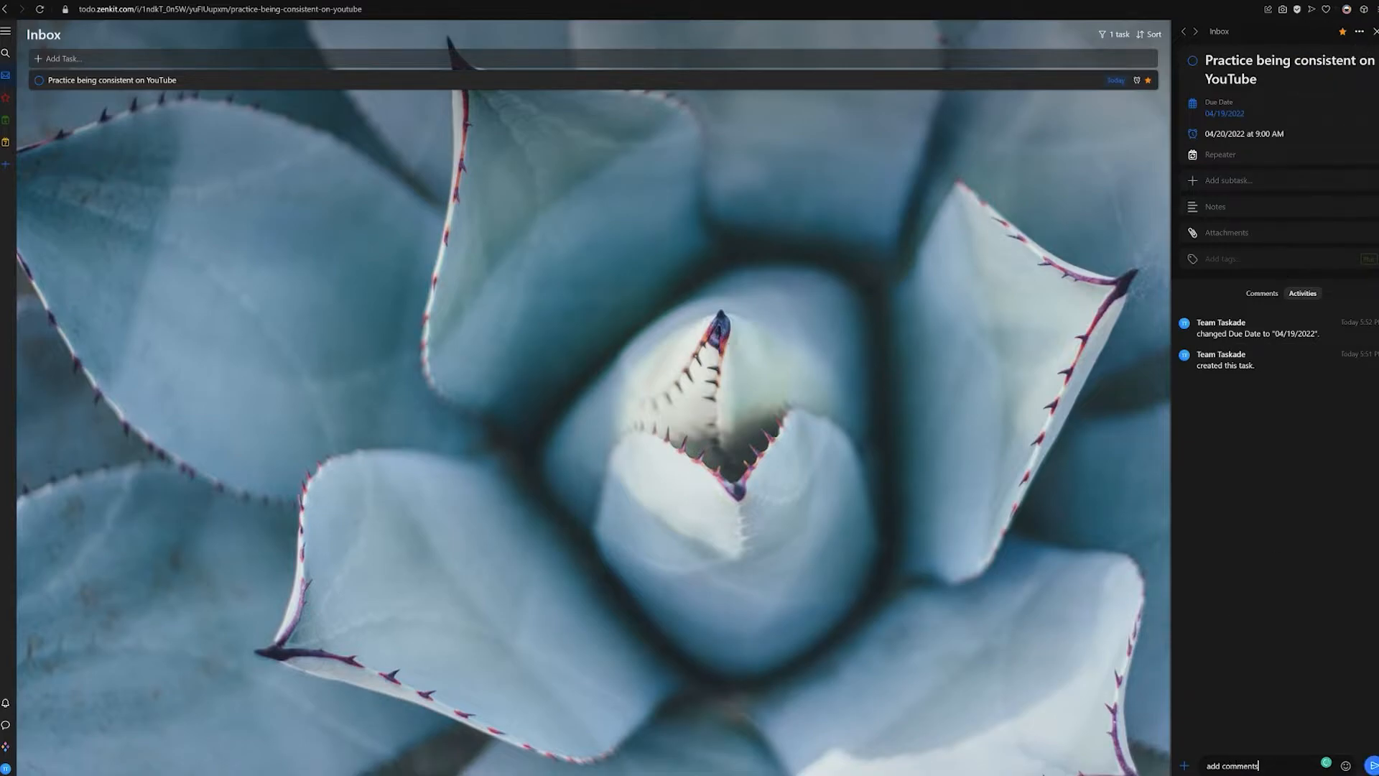
click(1183, 32)
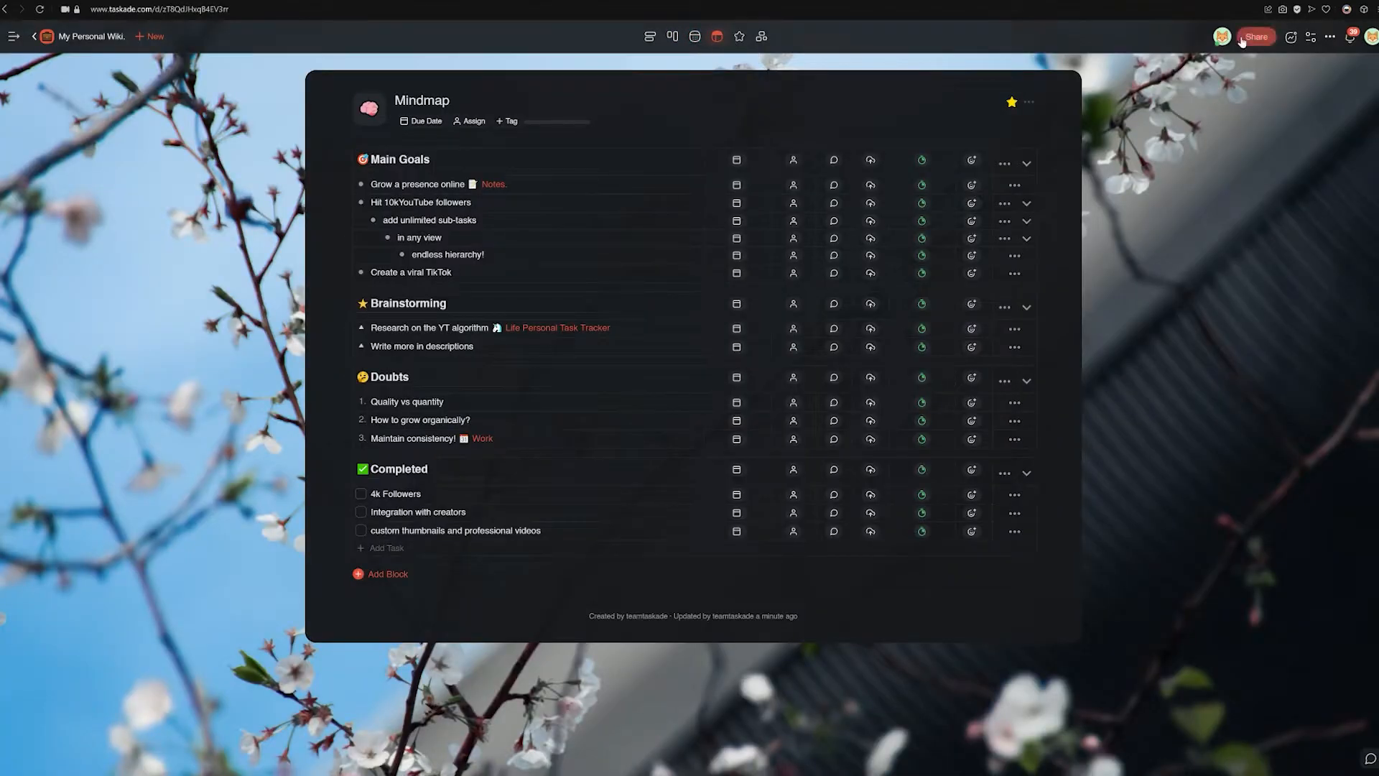
Bring up the sharing settings for the Mindmap project.
click(1254, 36)
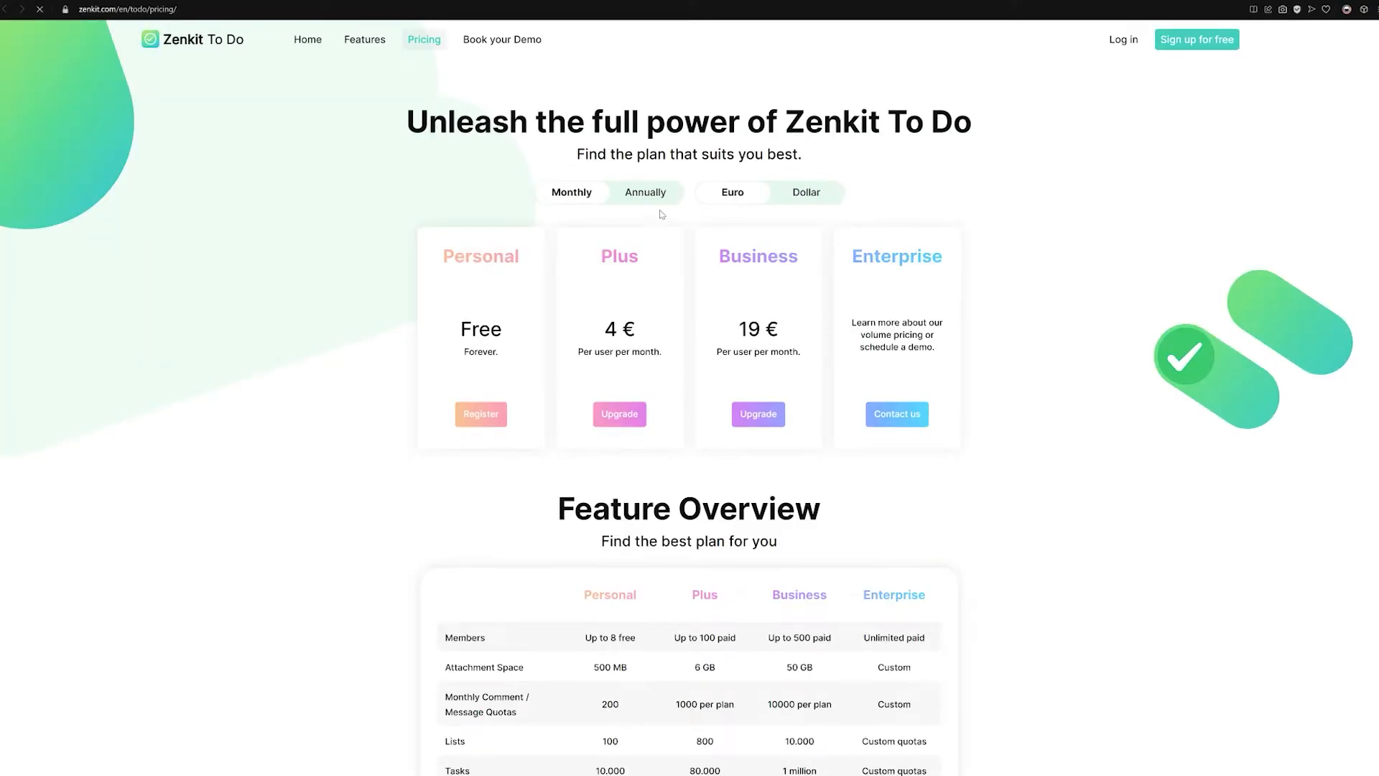
Scroll through the Feature Overview table comparing Personal, Plus 4 €, Business 19 € and Enterprise plans.
scroll(down, 3)
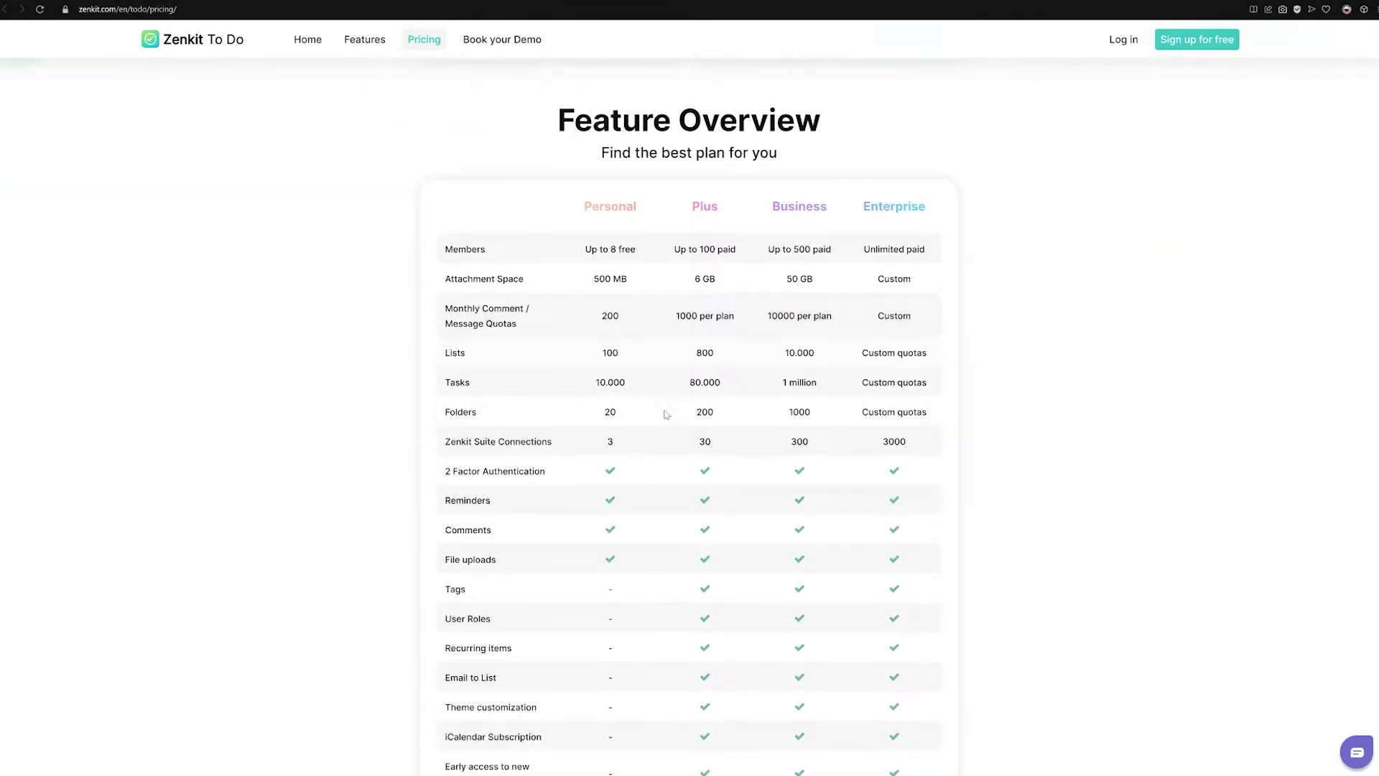
scroll(down, 3)
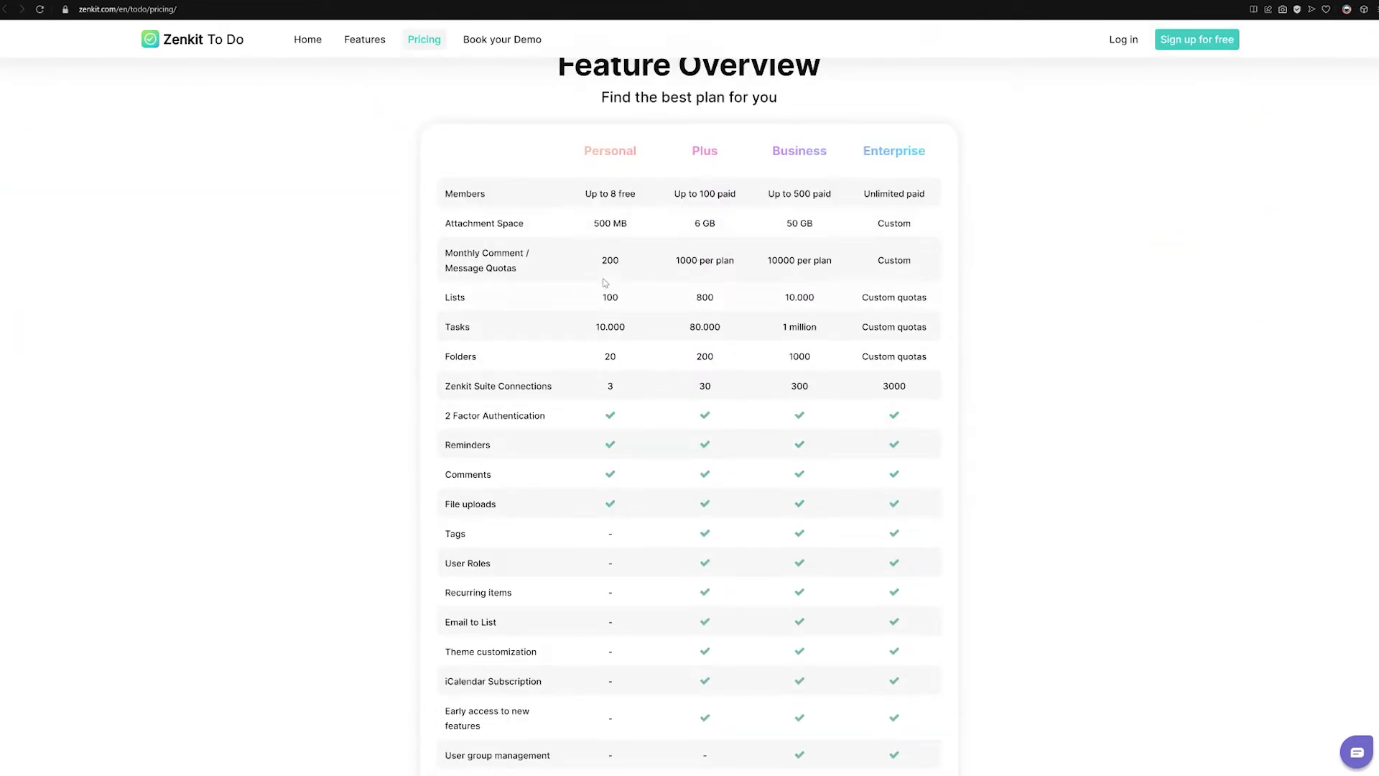
mouse_move(681, 341)
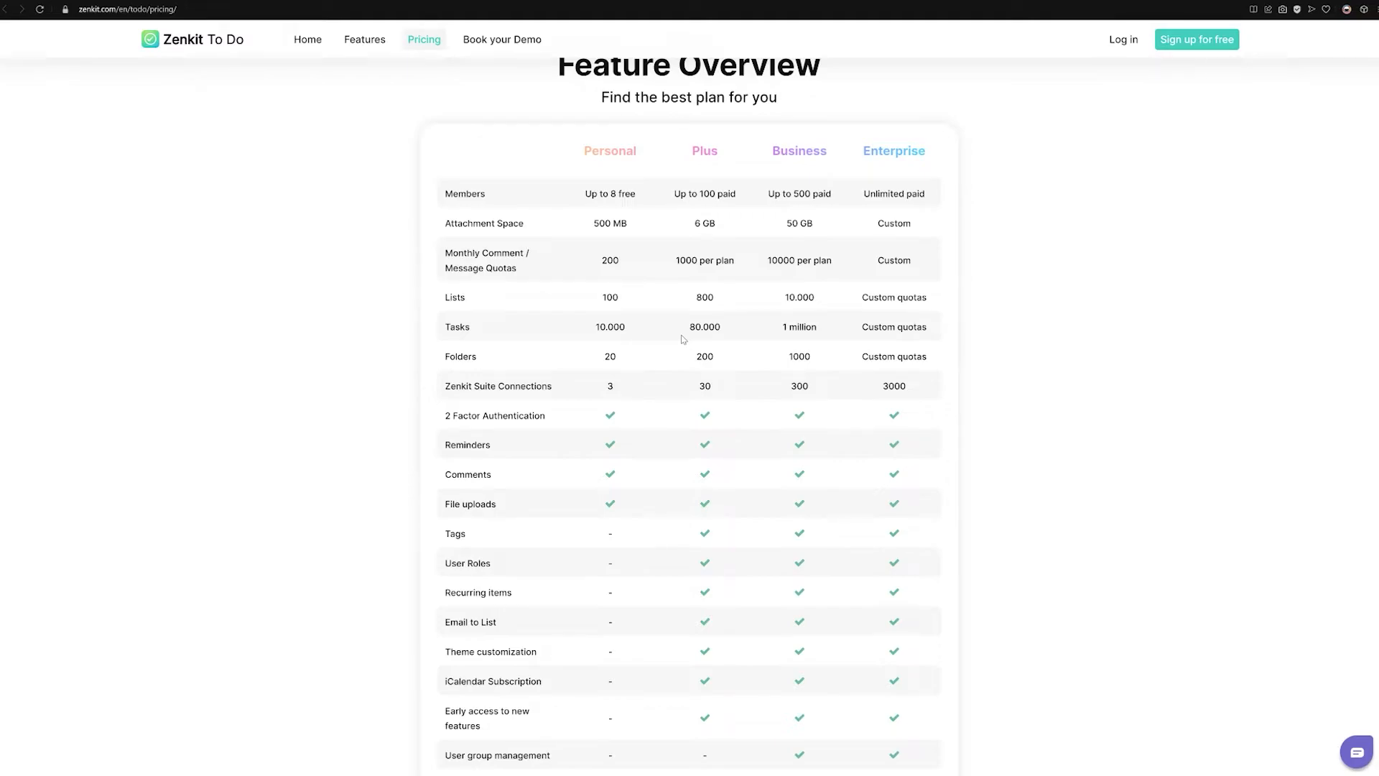
scroll(down, 3)
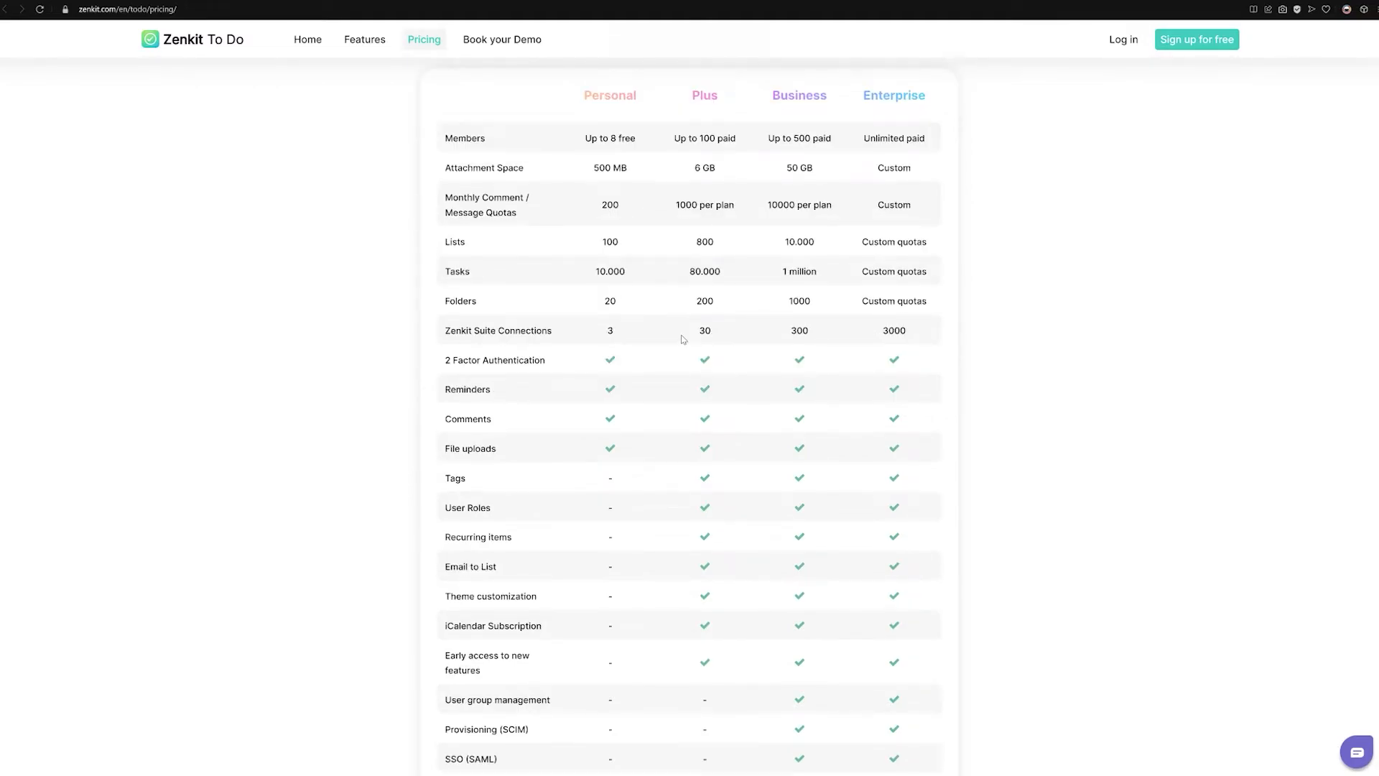
scroll(down, 3)
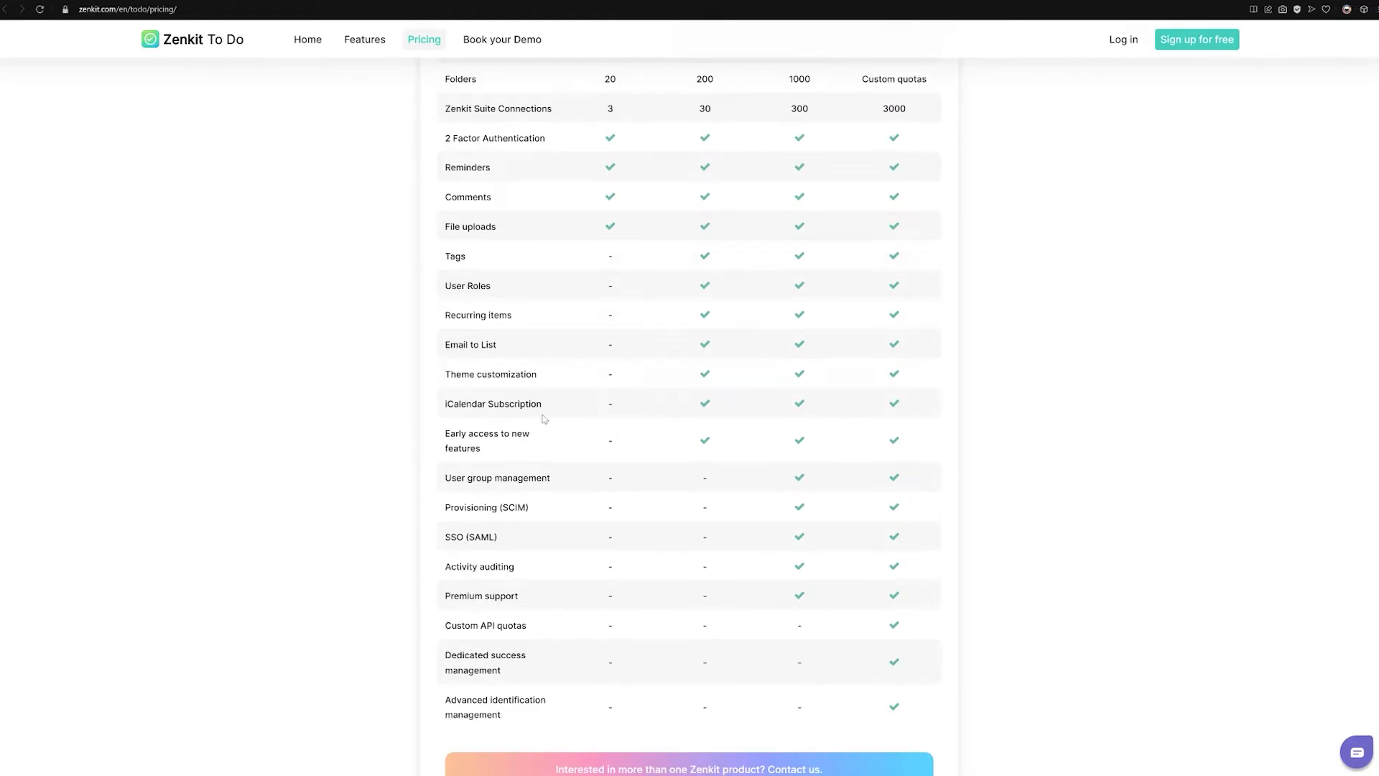
scroll(up, 3)
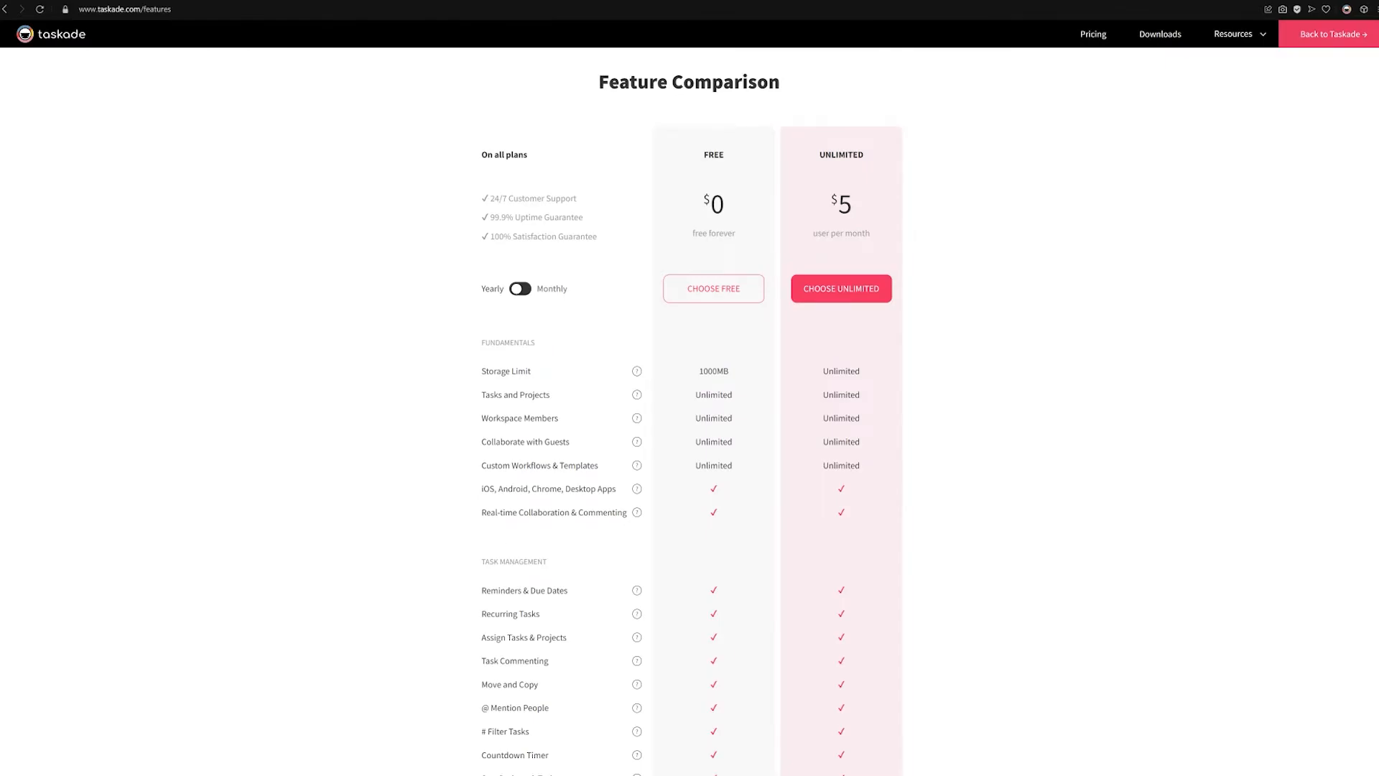
Review the Free $0 versus Unlimited $5 storage and feature rows, then return the Mindmap to list layout.
double_click(714, 371)
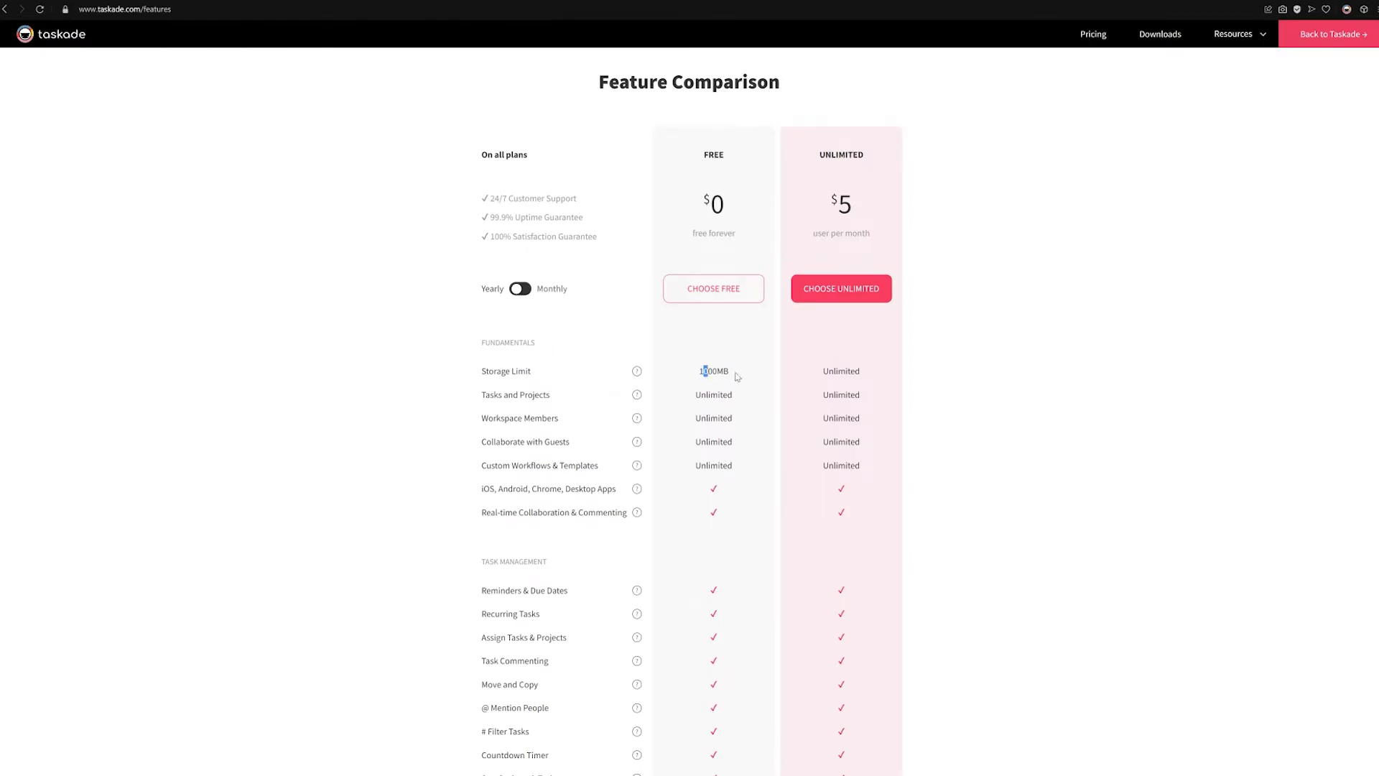
scroll(down, 3)
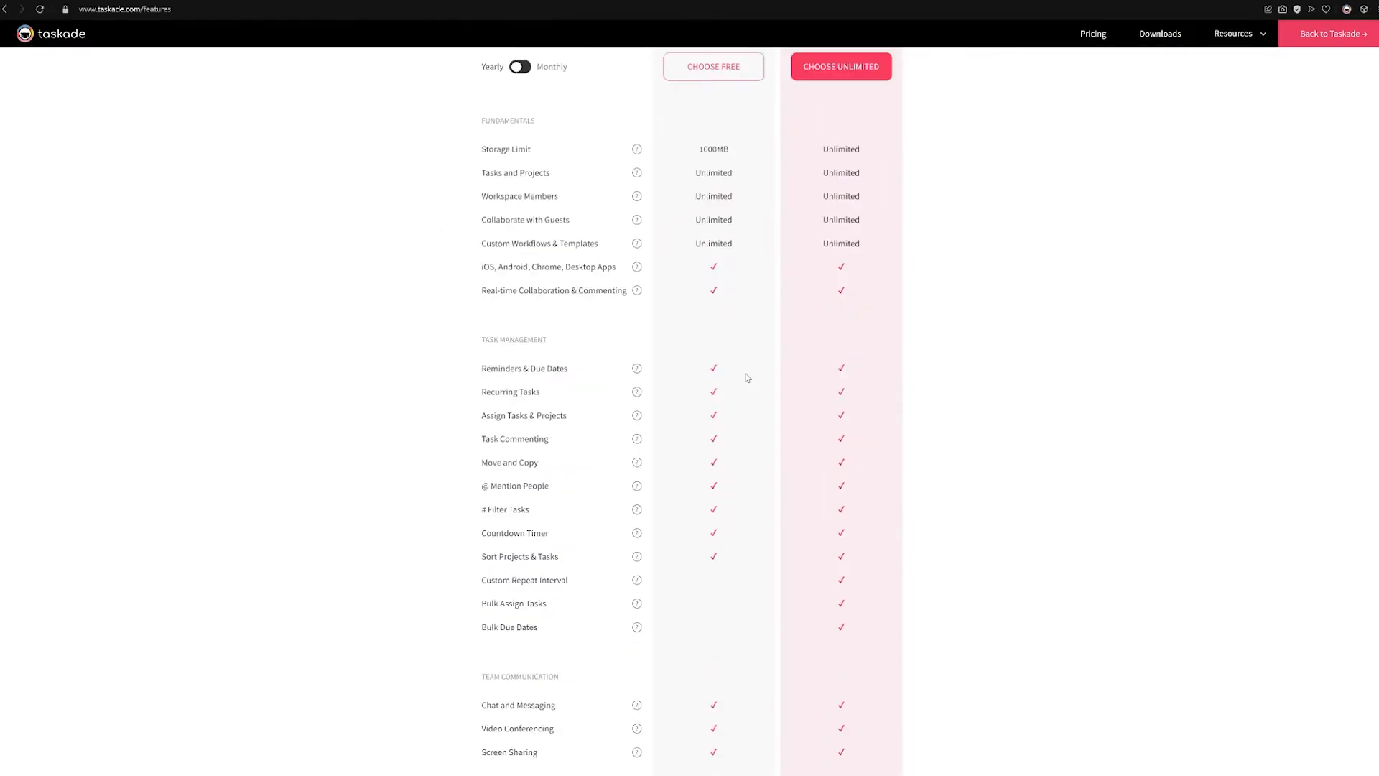
scroll(down, 3)
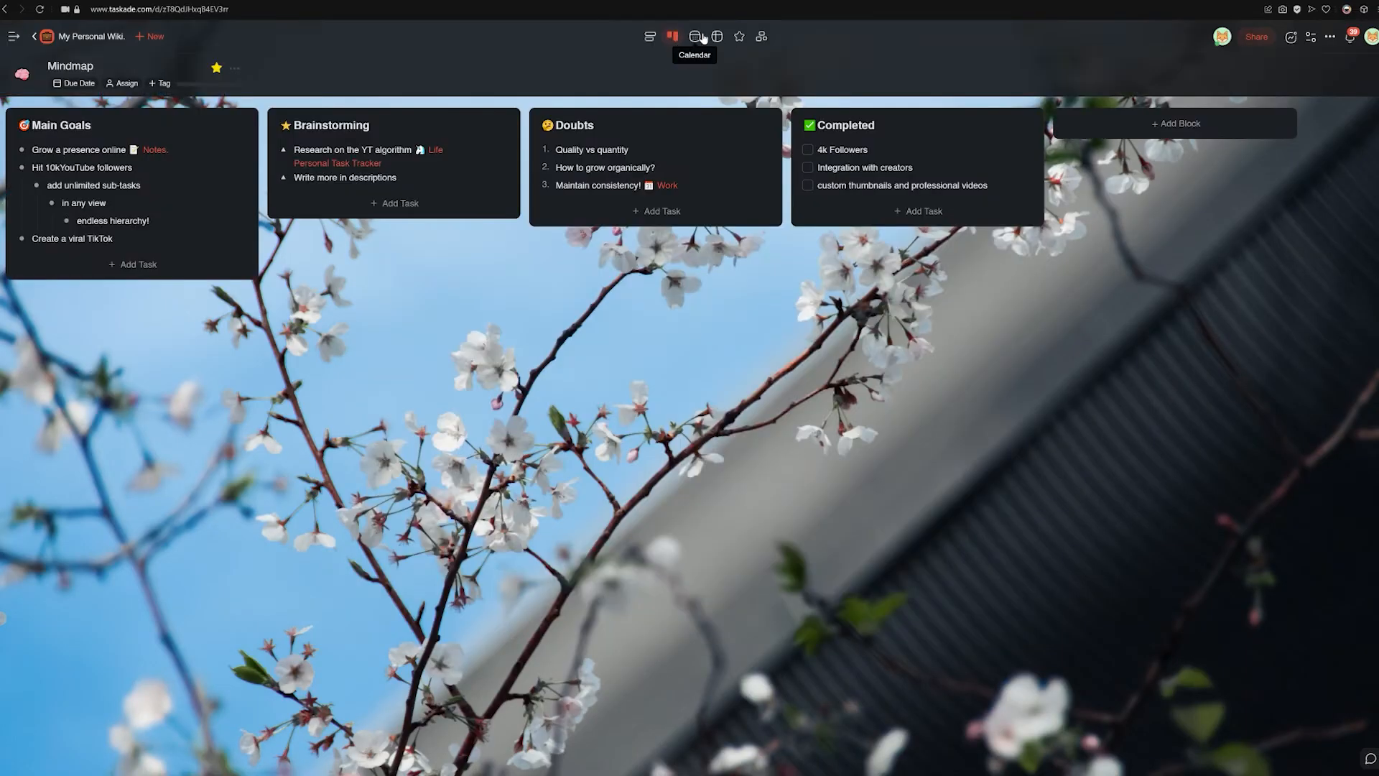
click(1256, 36)
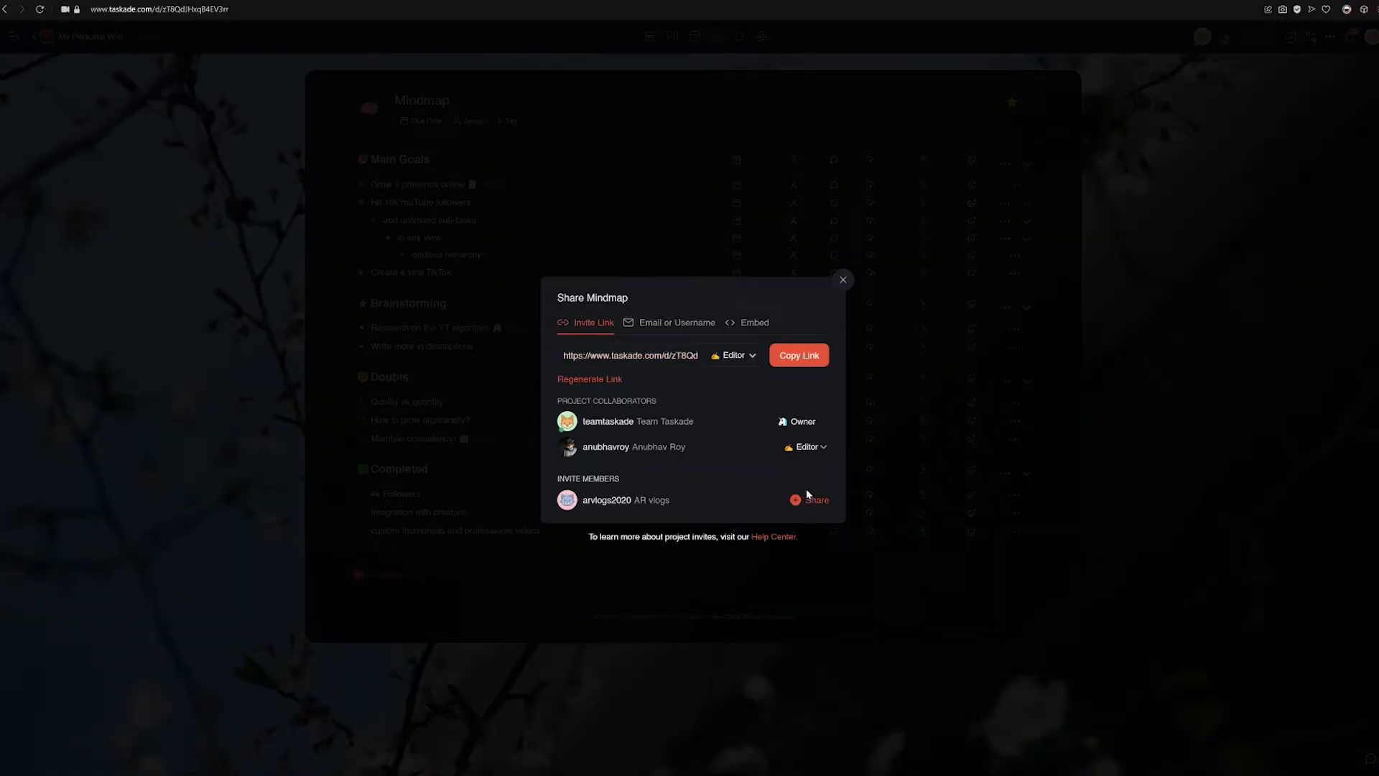
Share the Mindmap with the invited member as a viewer and close the Share dialog.
click(810, 500)
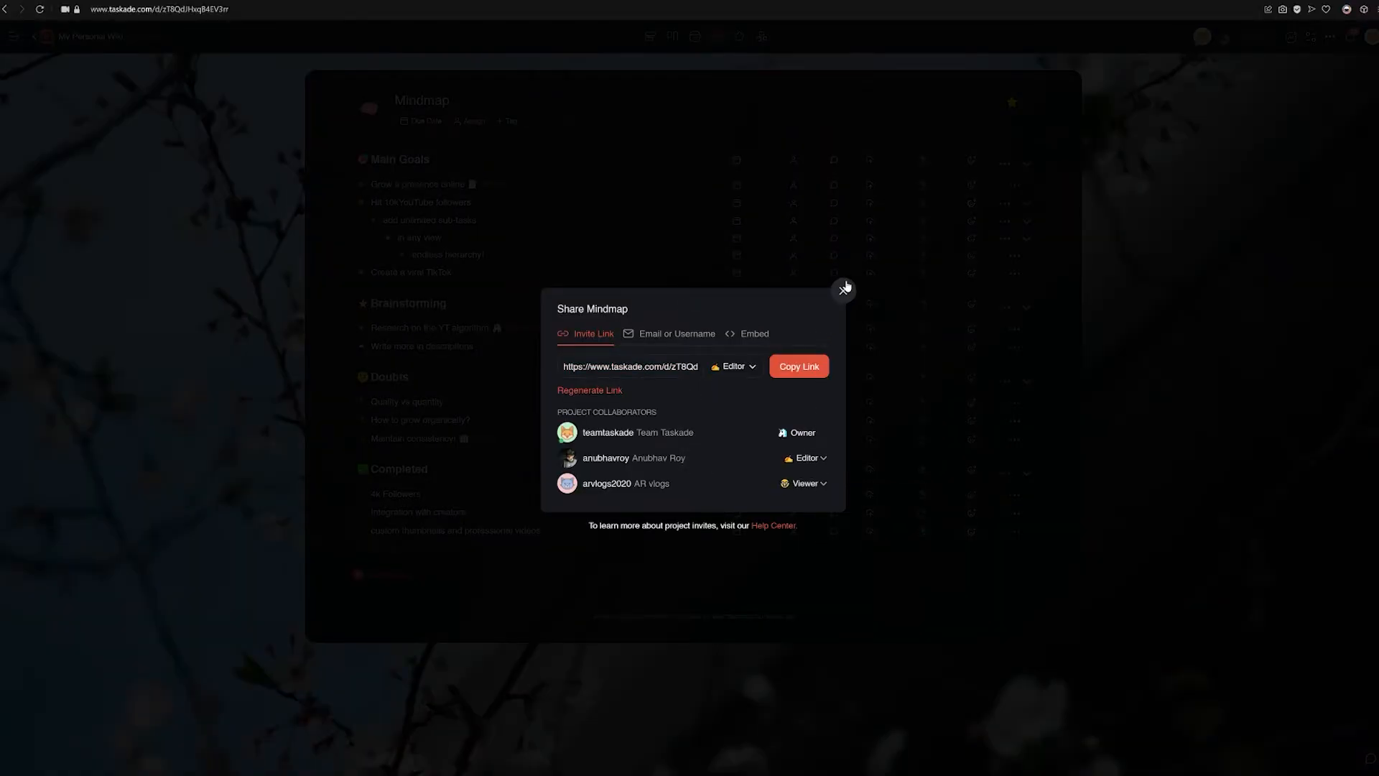
click(844, 289)
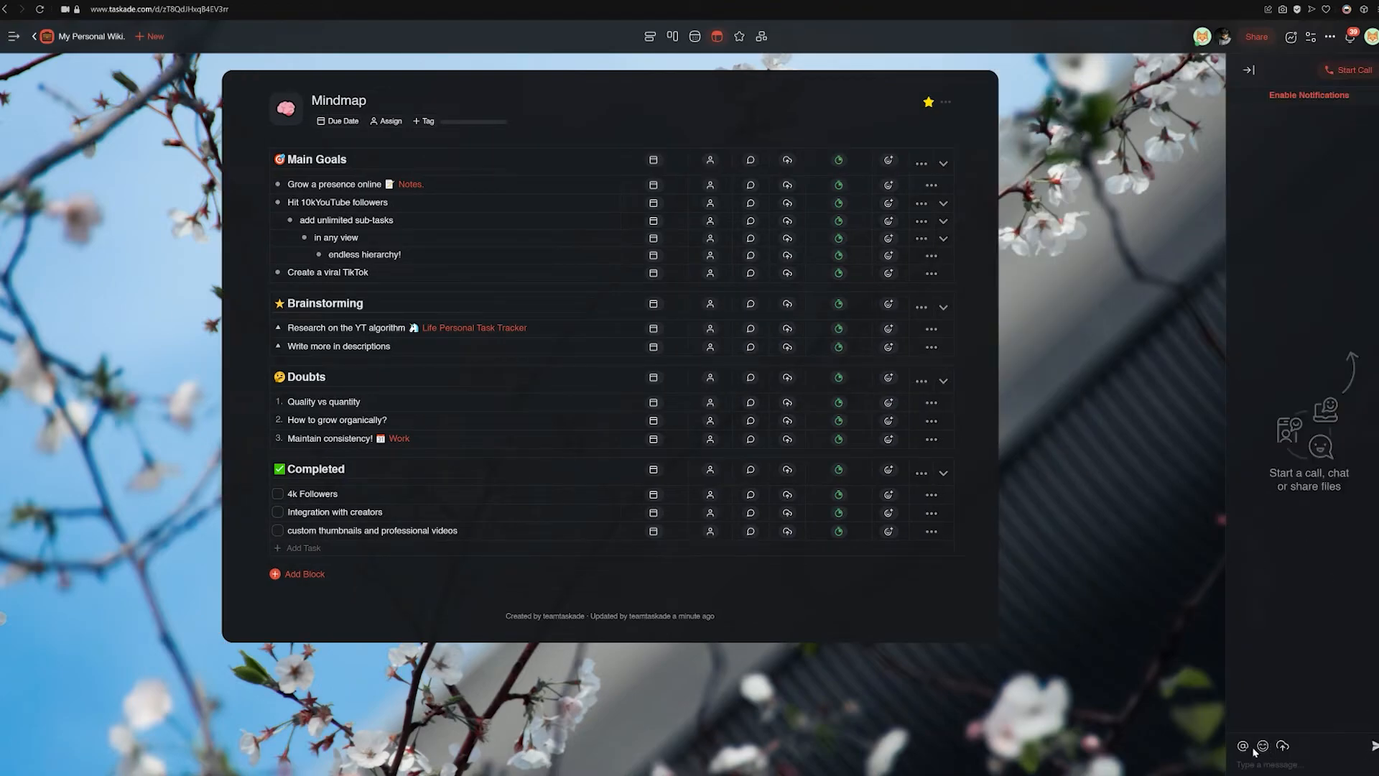